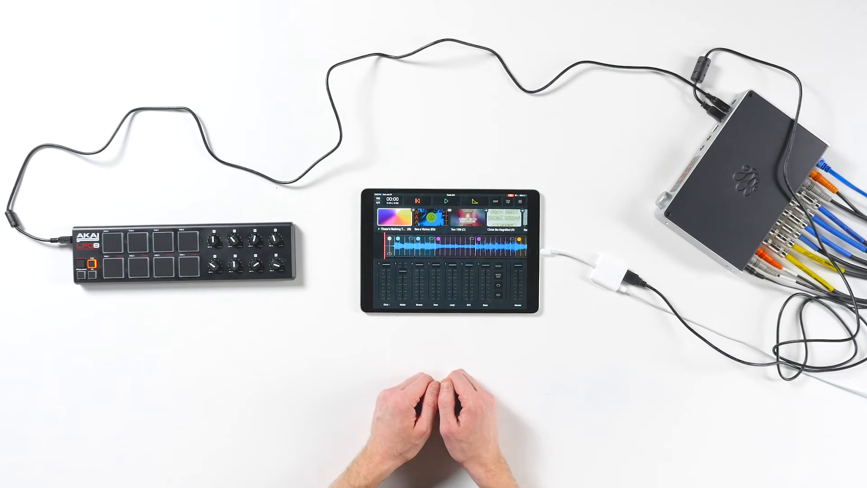
Route the Lyrics and Lights 1 buses to separate RTP ports and enable their output.
click(526, 201)
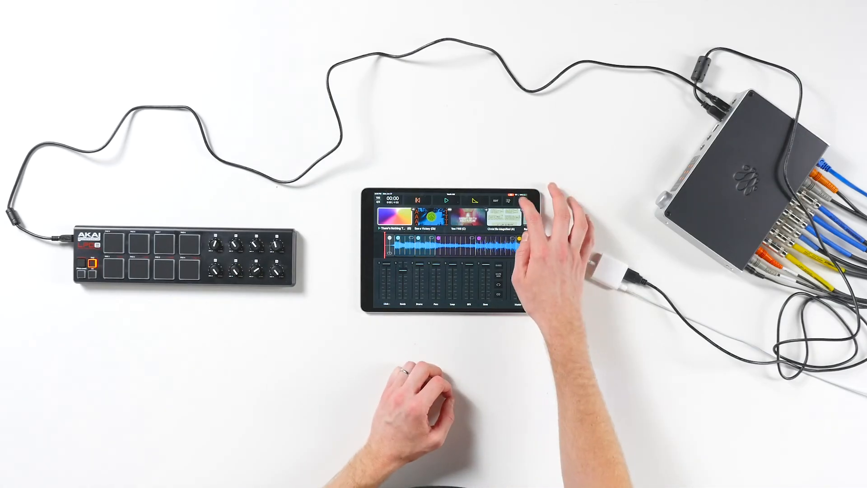
click(523, 201)
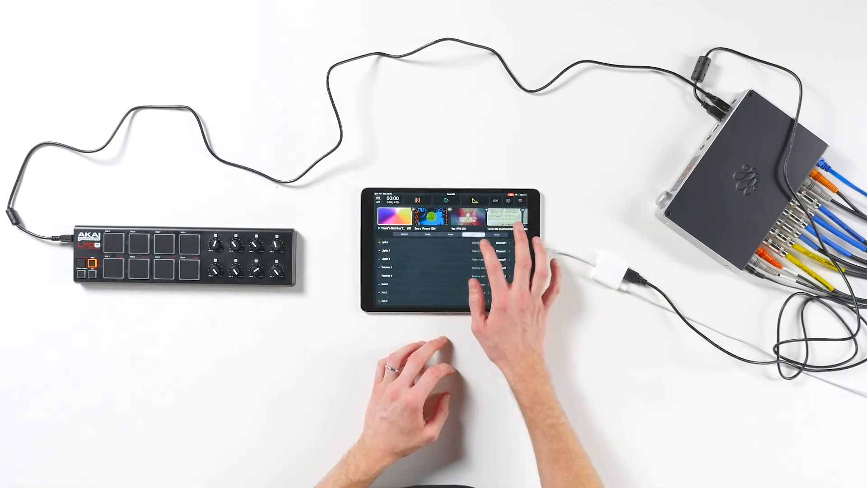
click(482, 243)
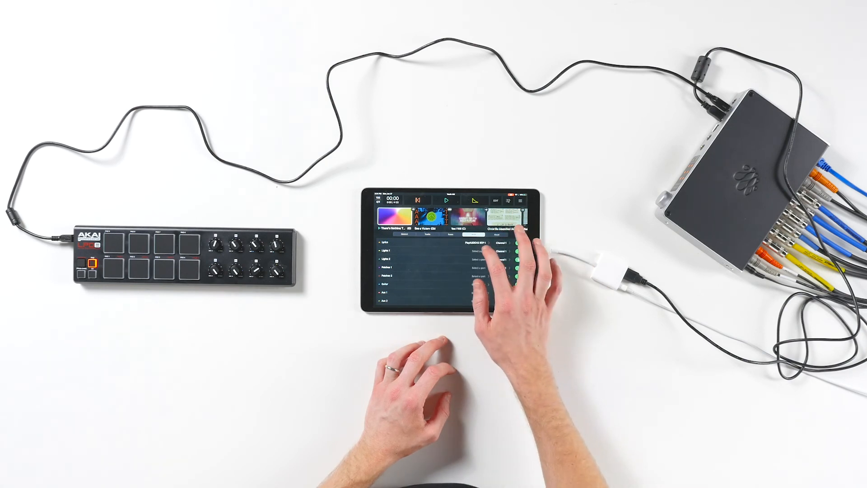
click(485, 250)
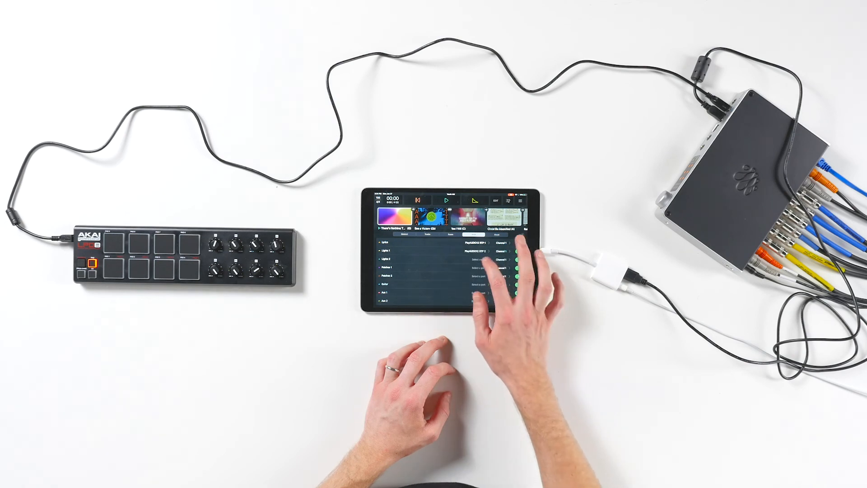
click(500, 250)
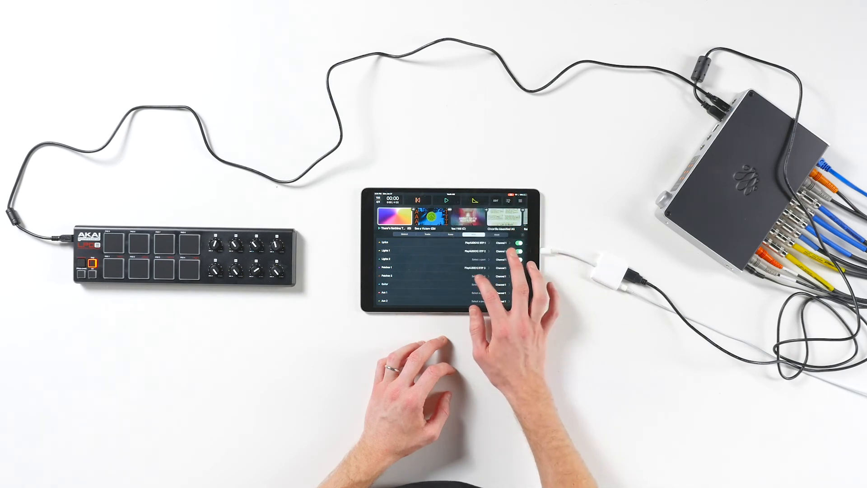
Assign an RTP port to the next MIDI bus from the port list.
click(486, 268)
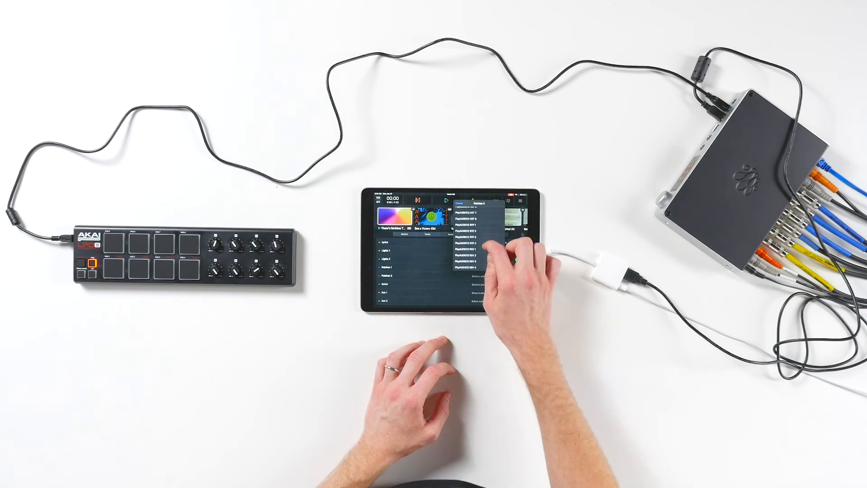
click(462, 205)
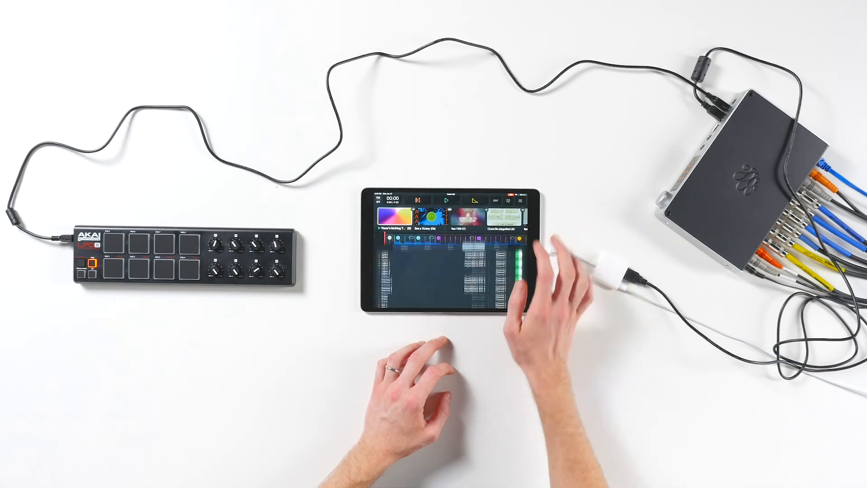